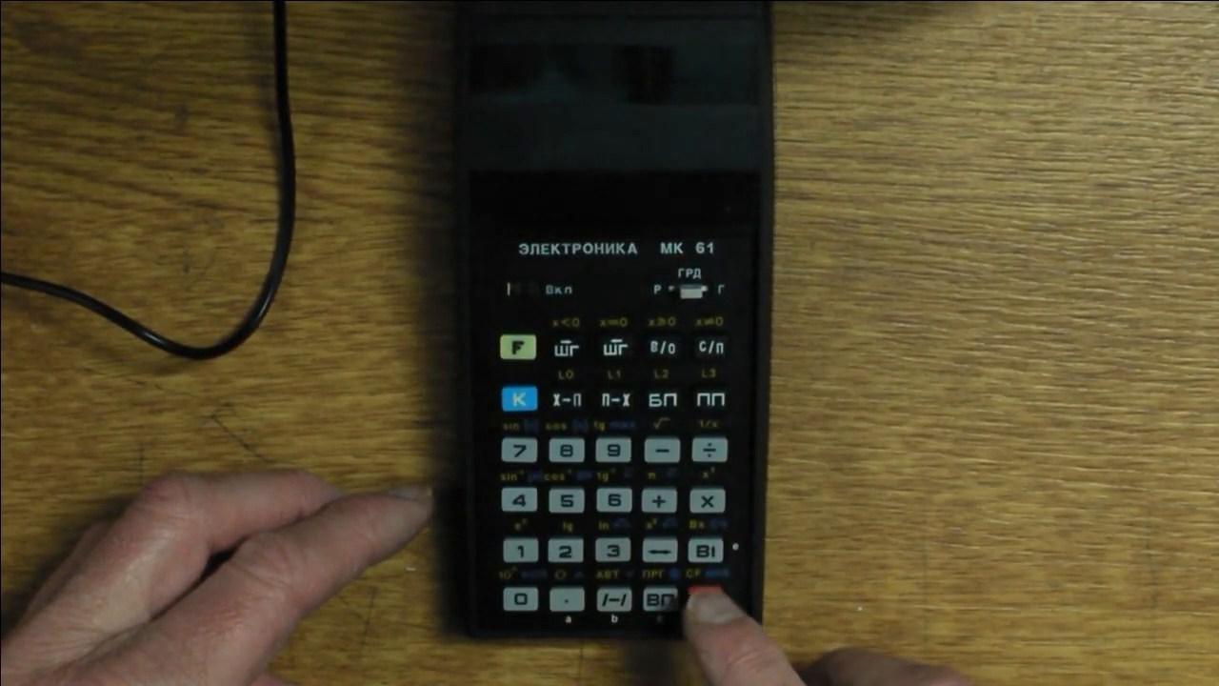
pyautogui.click(705, 598)
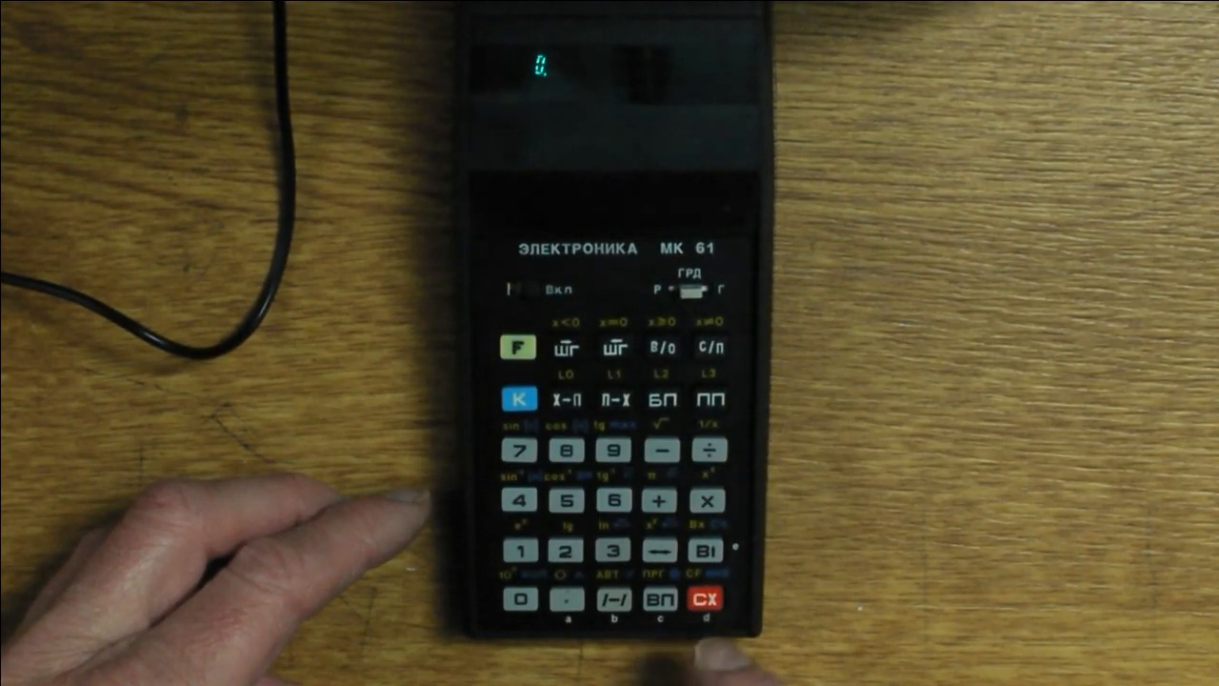